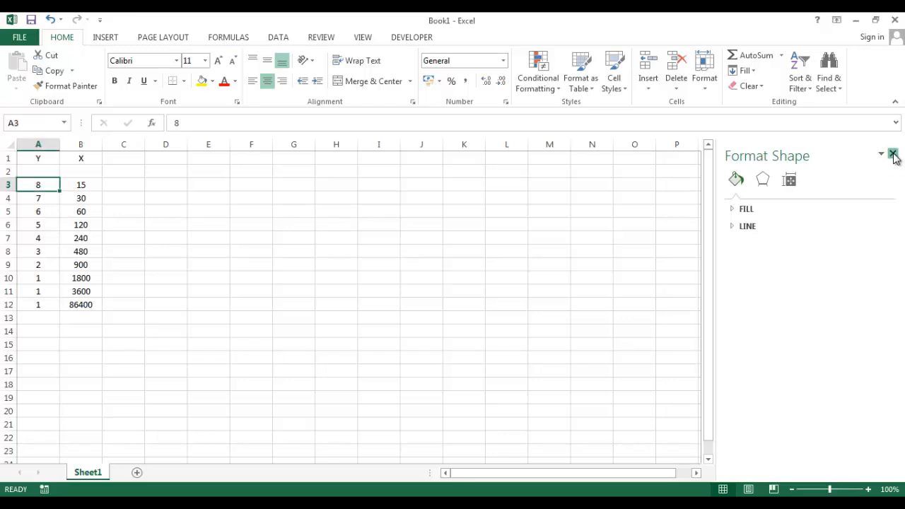
Dismiss the Format Shape pane so only the Y and X data columns remain.
left_click(892, 154)
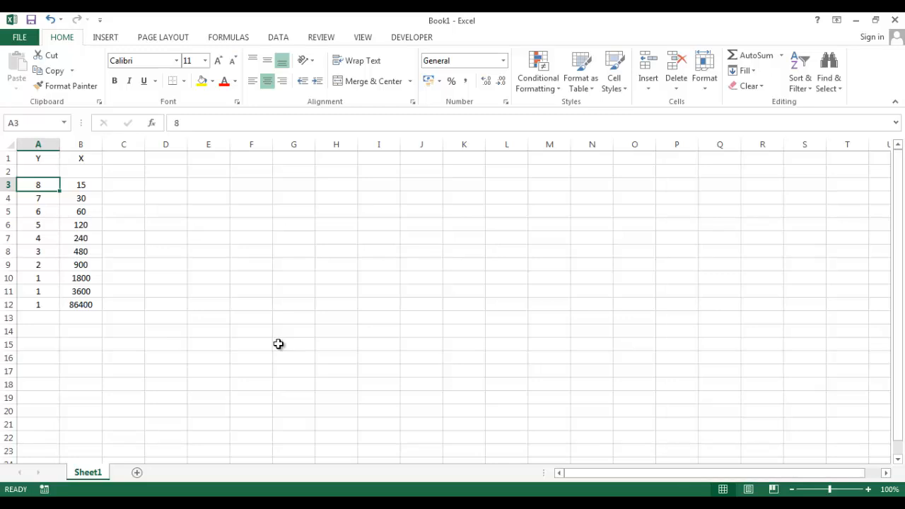
mouse_move(194, 344)
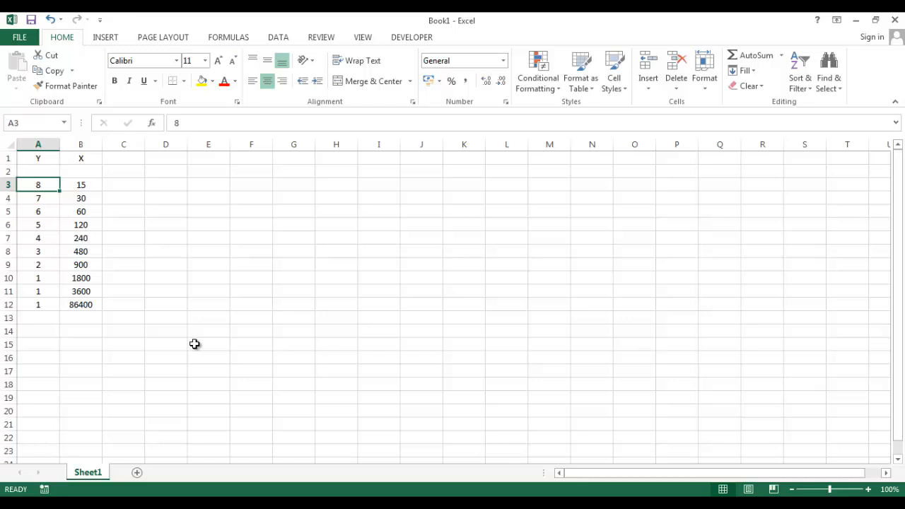
left_click(124, 237)
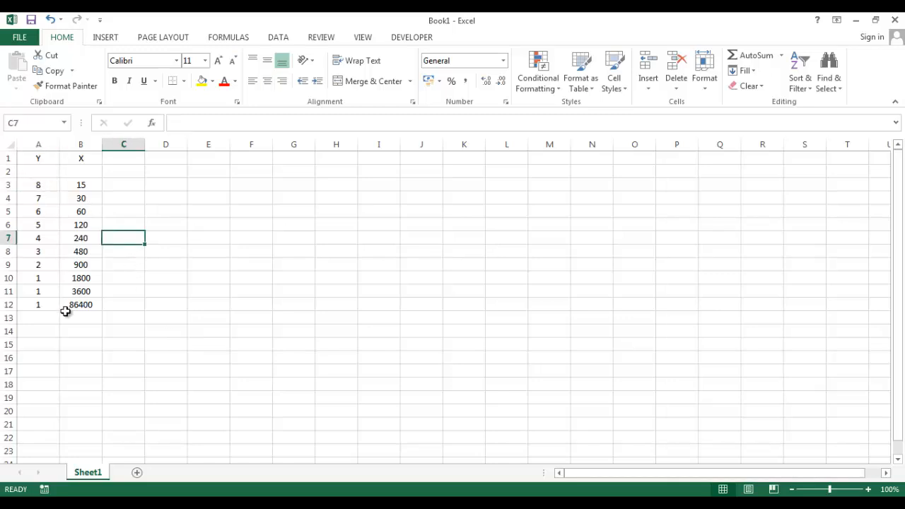
Chart A3:B12 as a recommended Scatter with Straight Lines and Markers.
left_click_drag(38, 184, 81, 264)
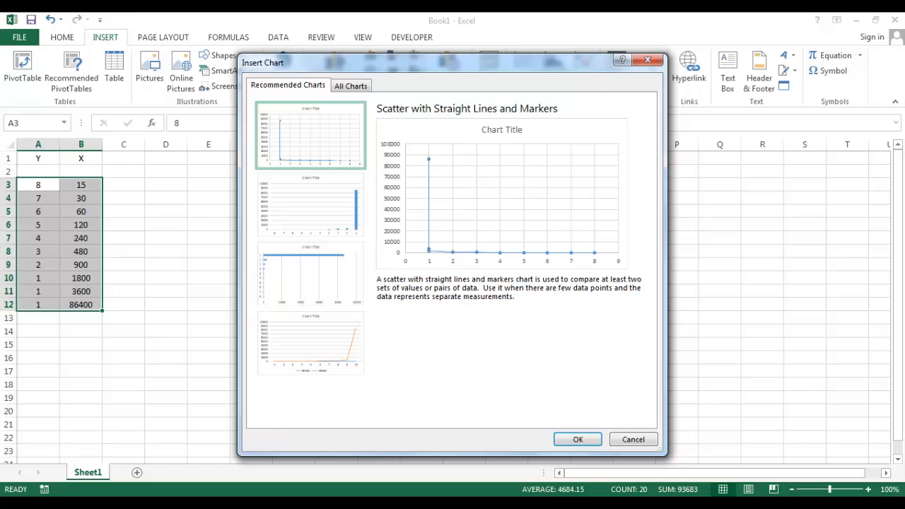
left_click(576, 439)
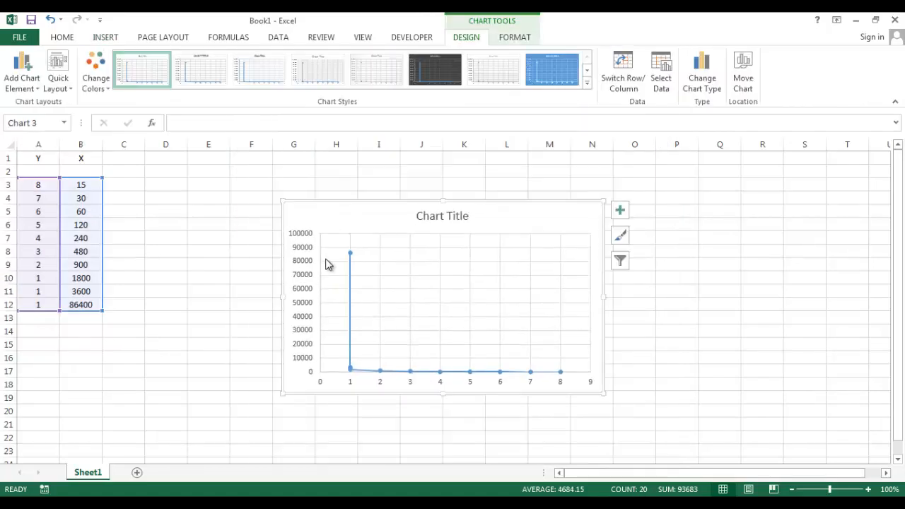
mouse_move(297, 235)
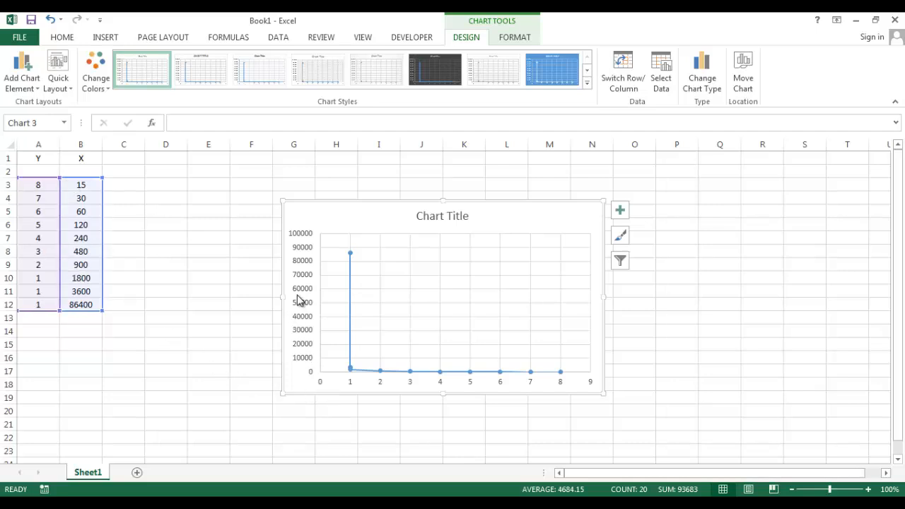
Edit Series1 to use B3:B12 as X values and A3:A12 as Y values.
left_click(660, 70)
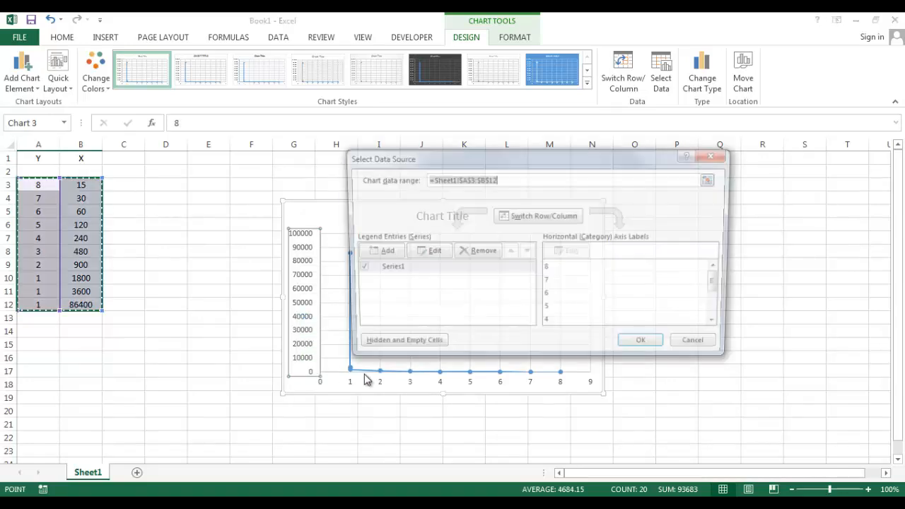
left_click(434, 250)
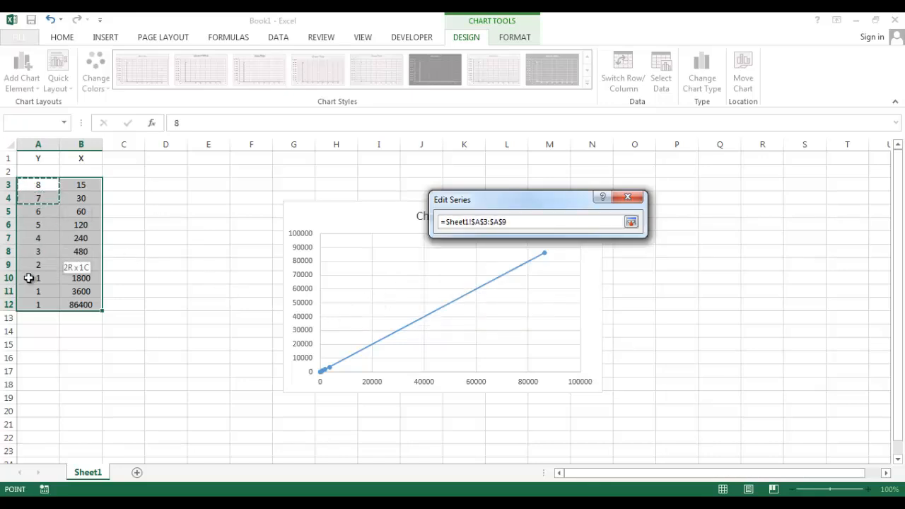
left_click(629, 221)
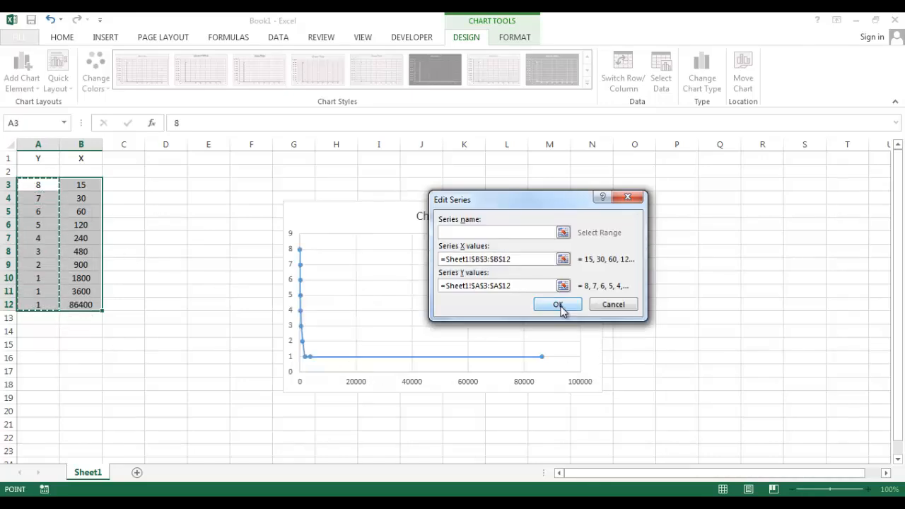
left_click(558, 304)
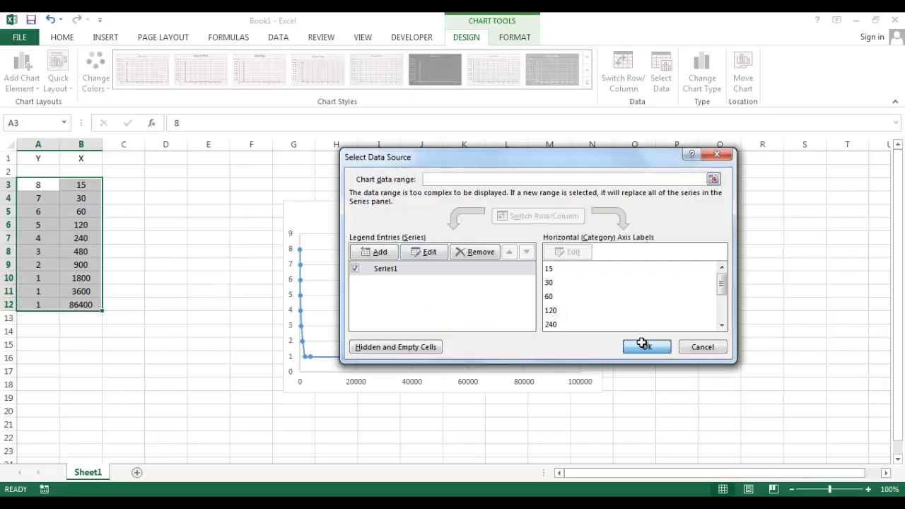
left_click(645, 346)
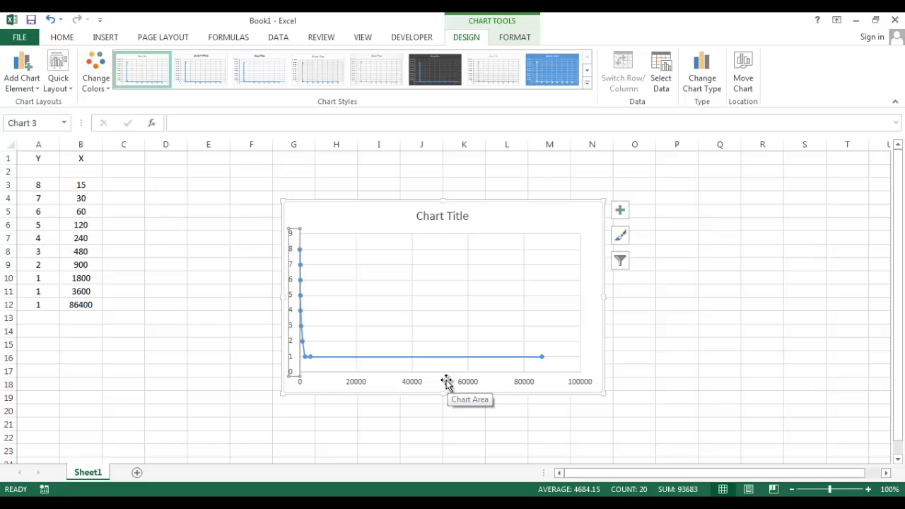
mouse_move(436, 389)
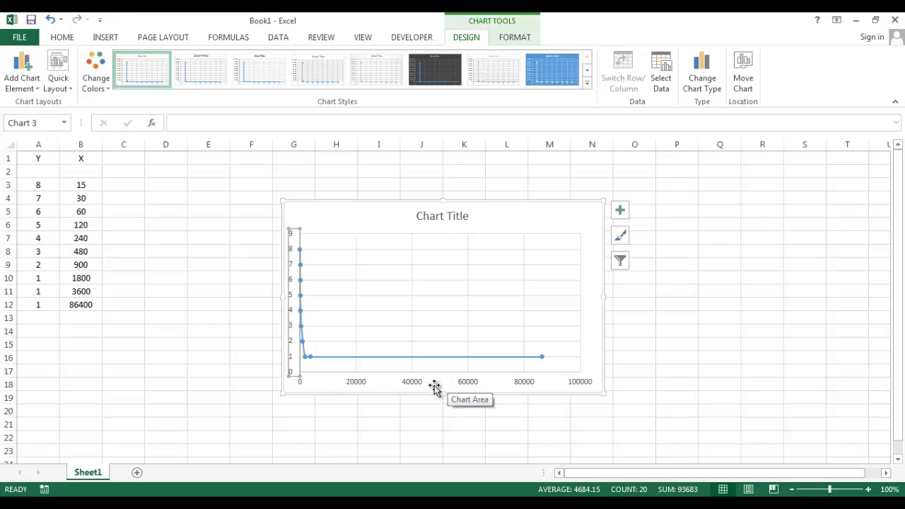
mouse_move(412, 384)
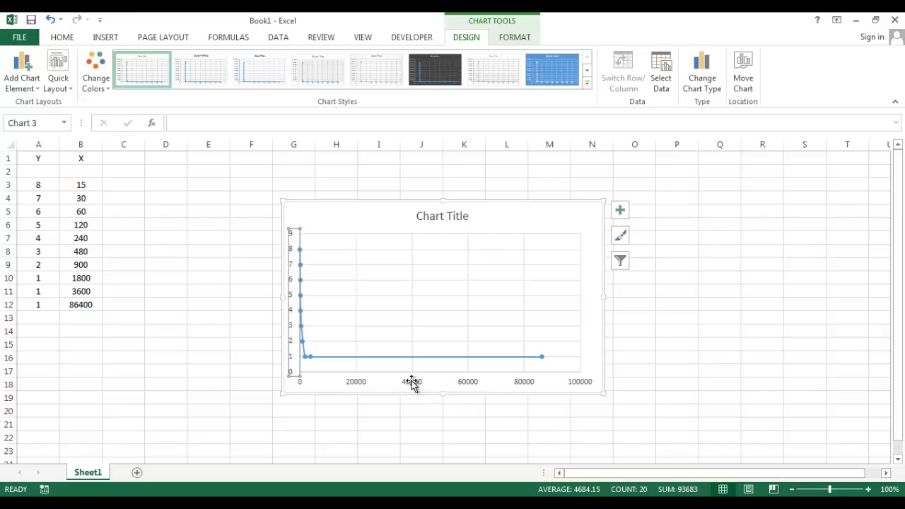
Make the horizontal axis logarithmic, base 10, with major and minor units of 10.
right_click(412, 382)
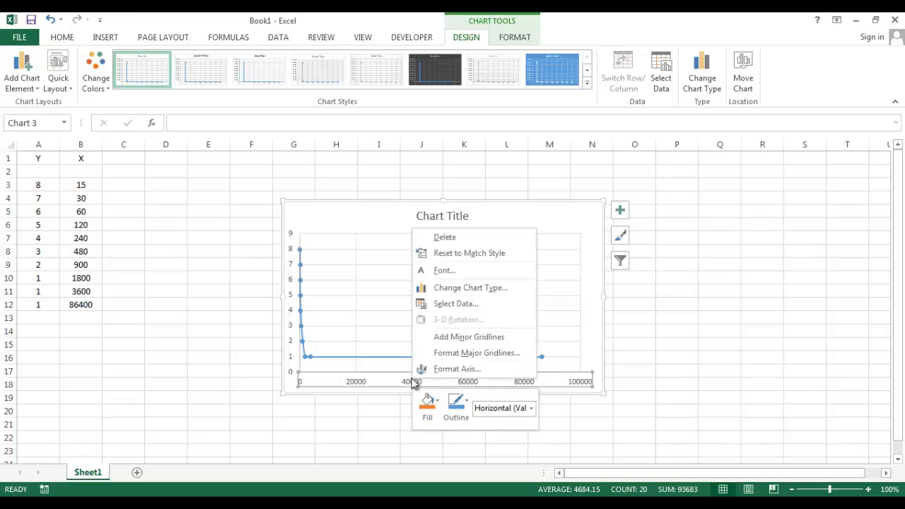
mouse_move(457, 369)
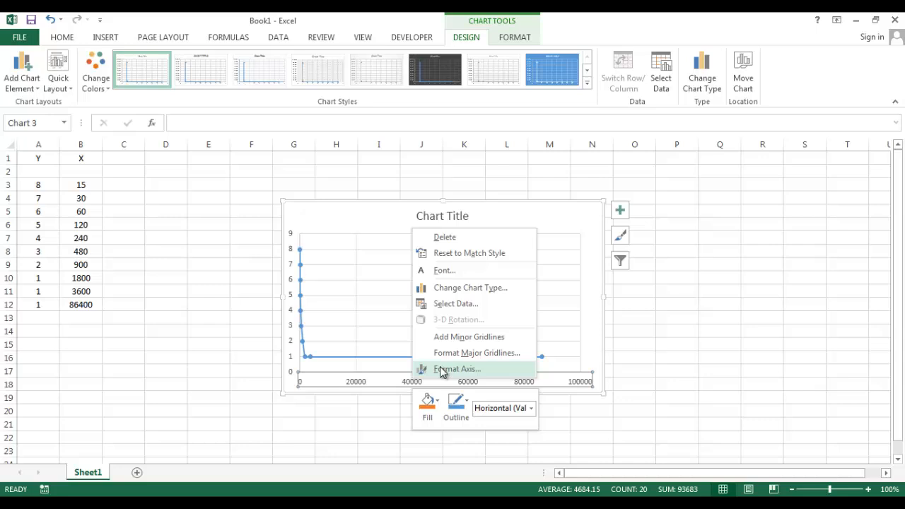
left_click(456, 368)
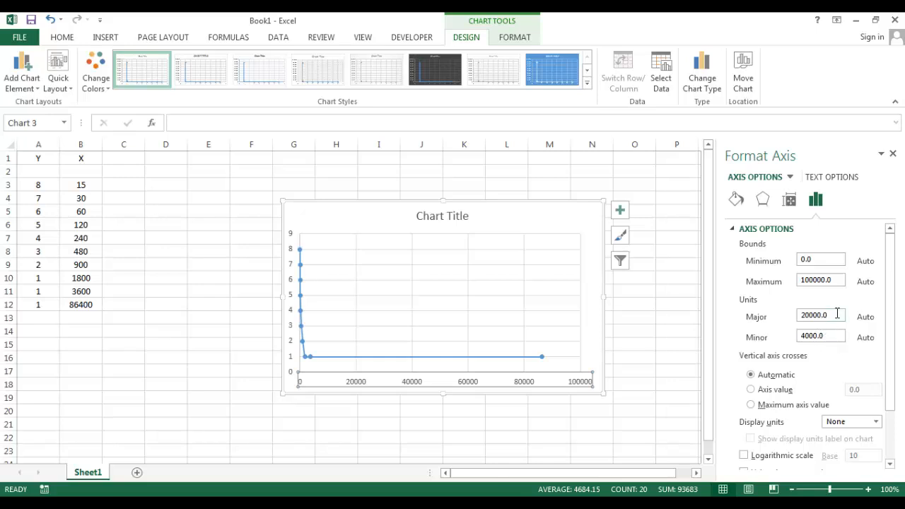
left_click(743, 454)
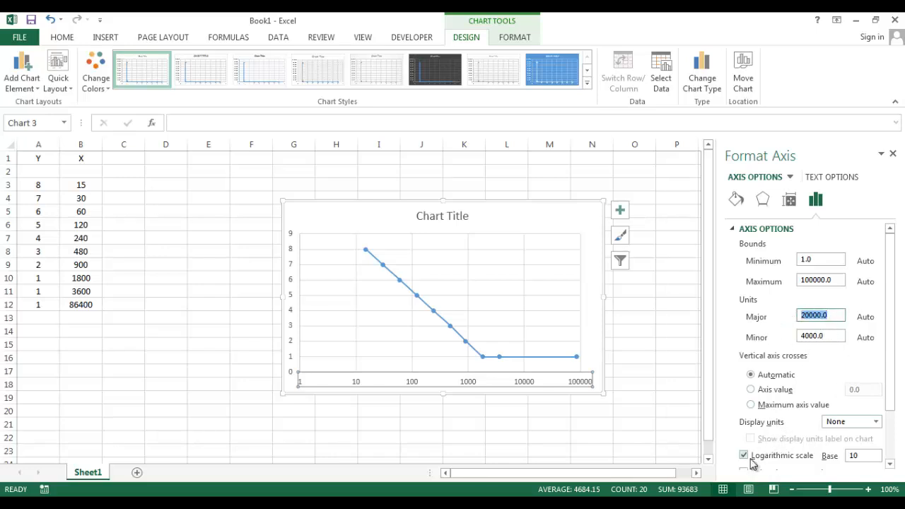
left_click(820, 336)
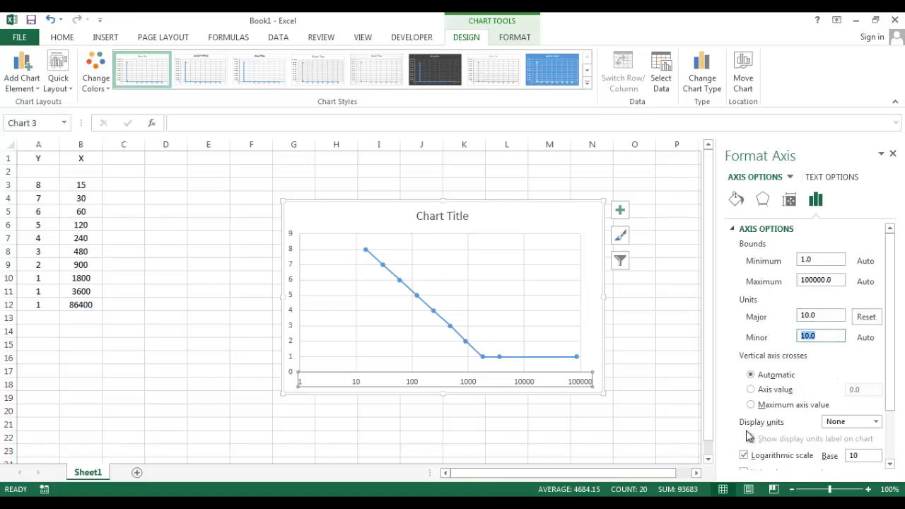
scroll("down", 3)
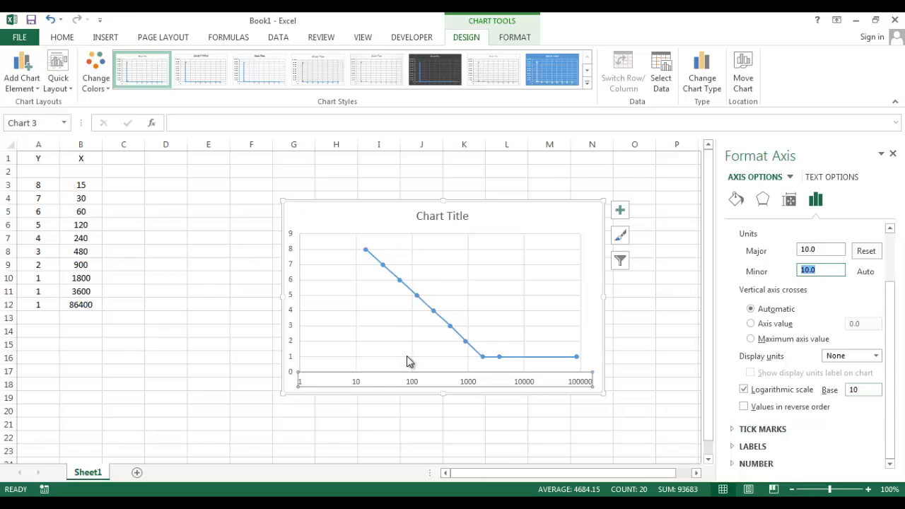
mouse_move(898, 157)
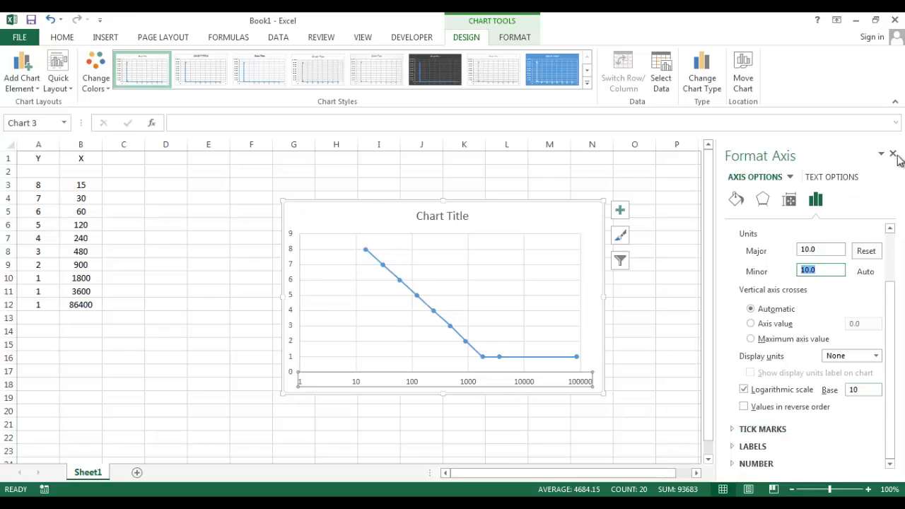
Close the Format Axis pane, leaving the log-scaled chart visible.
left_click(892, 154)
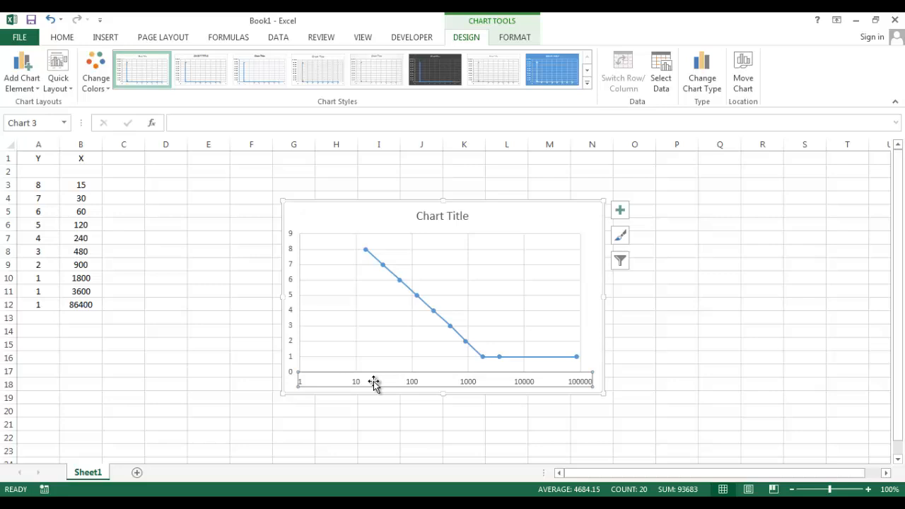
mouse_move(325, 368)
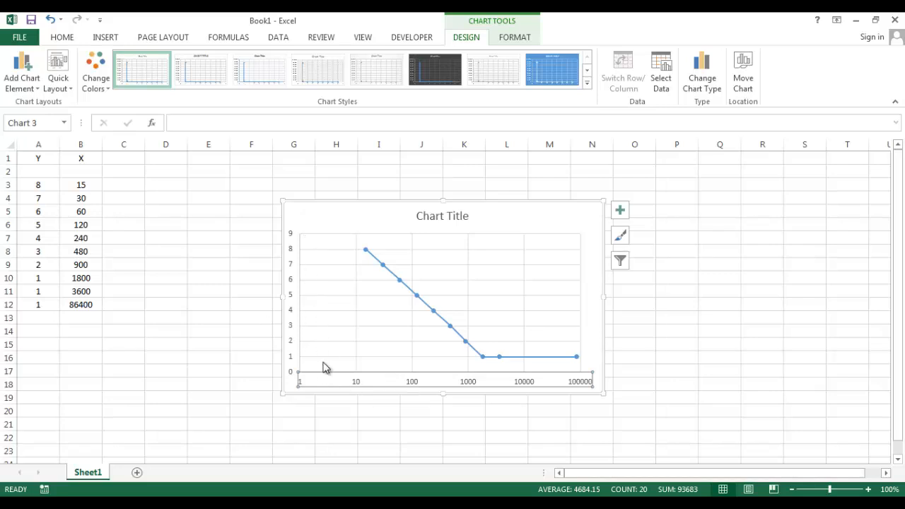
mouse_move(308, 394)
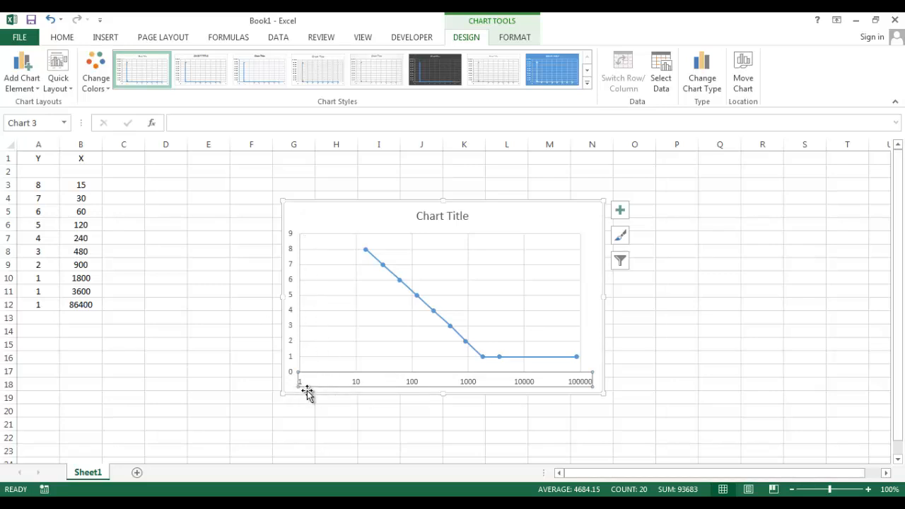
mouse_move(320, 260)
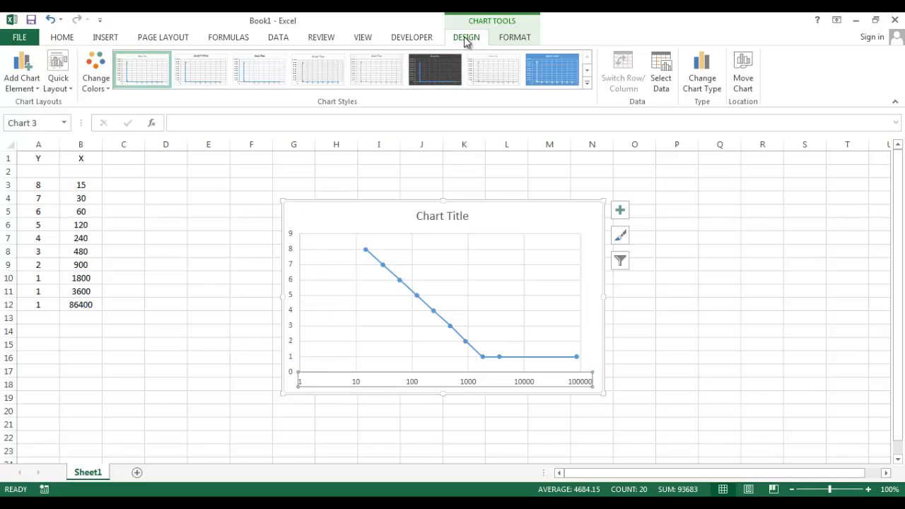
mouse_move(58, 70)
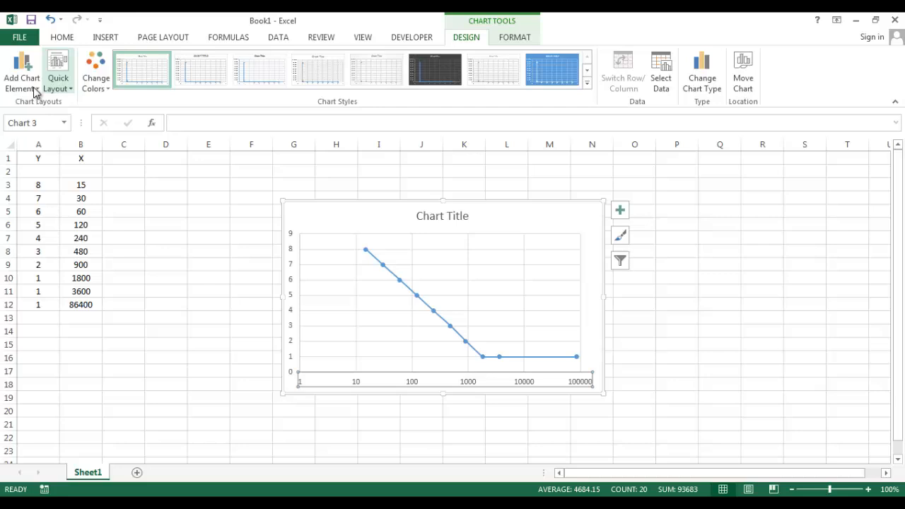
Add minor horizontal and vertical gridlines through Add Chart Element > Gridlines.
left_click(21, 71)
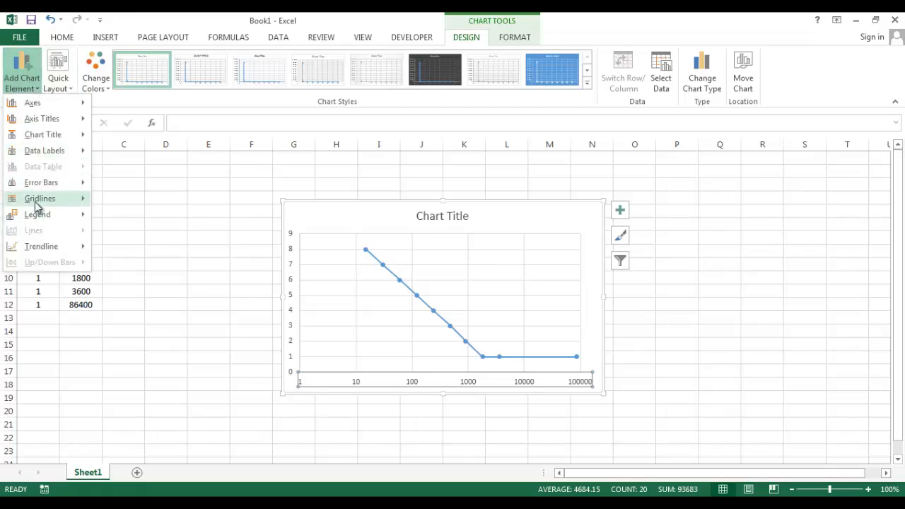
left_click(40, 198)
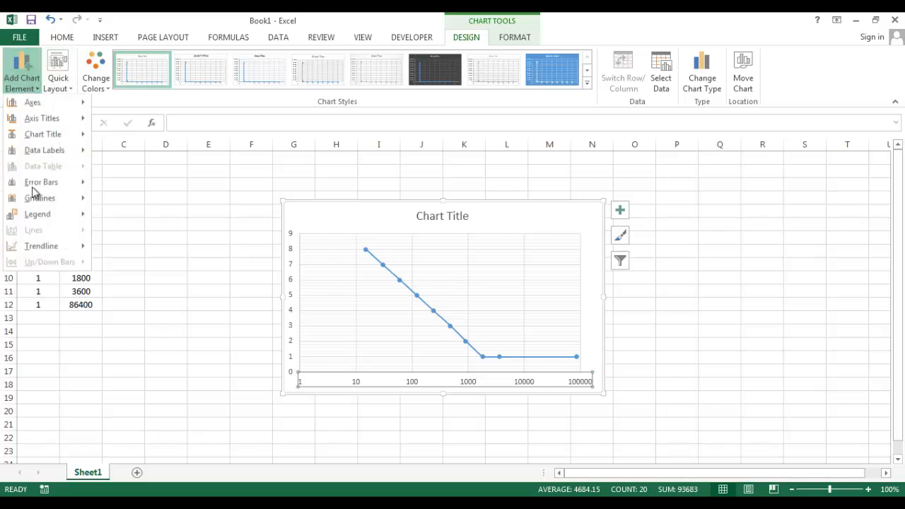
left_click(40, 198)
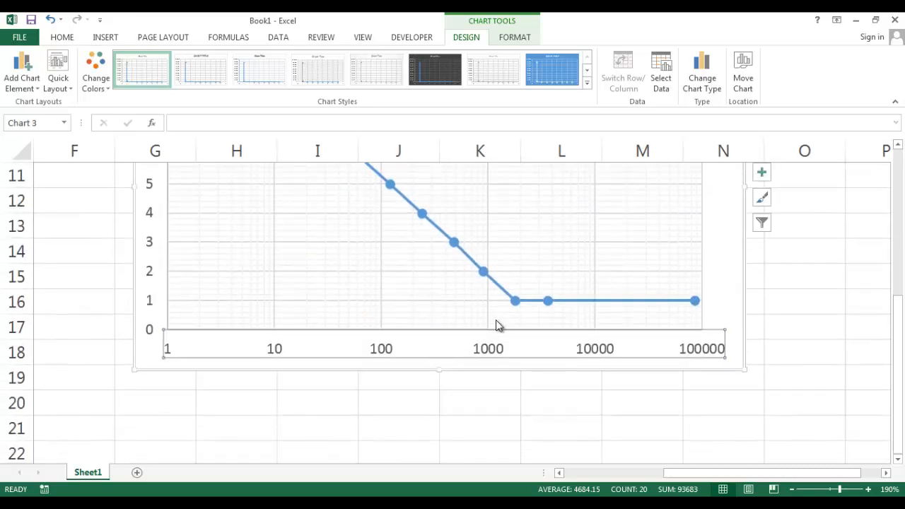
mouse_move(196, 333)
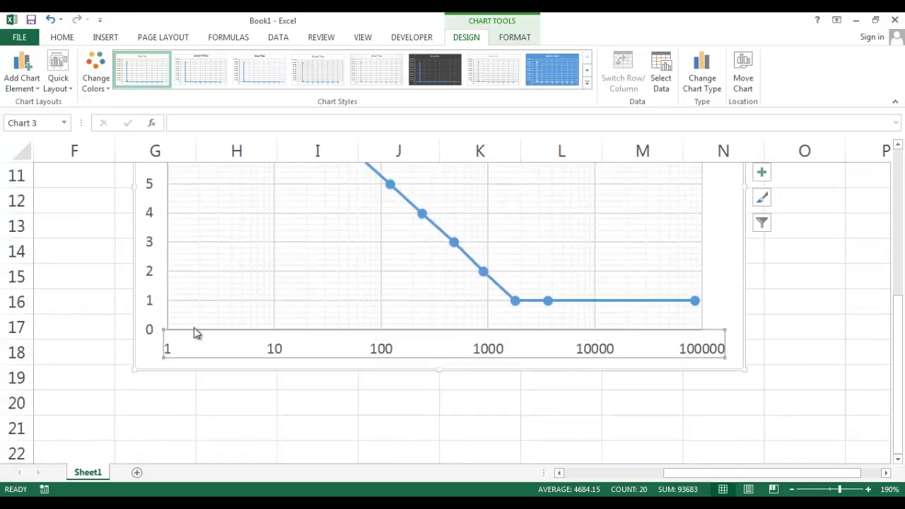
mouse_move(265, 235)
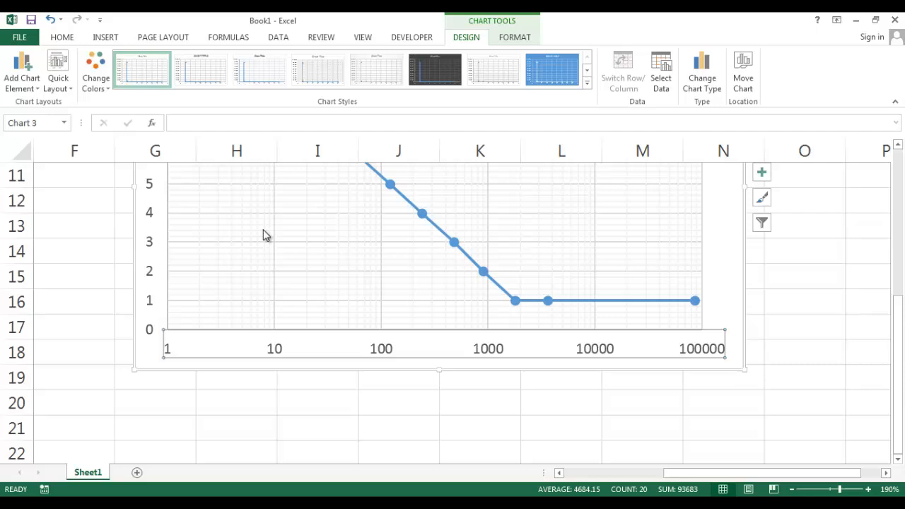
mouse_move(146, 253)
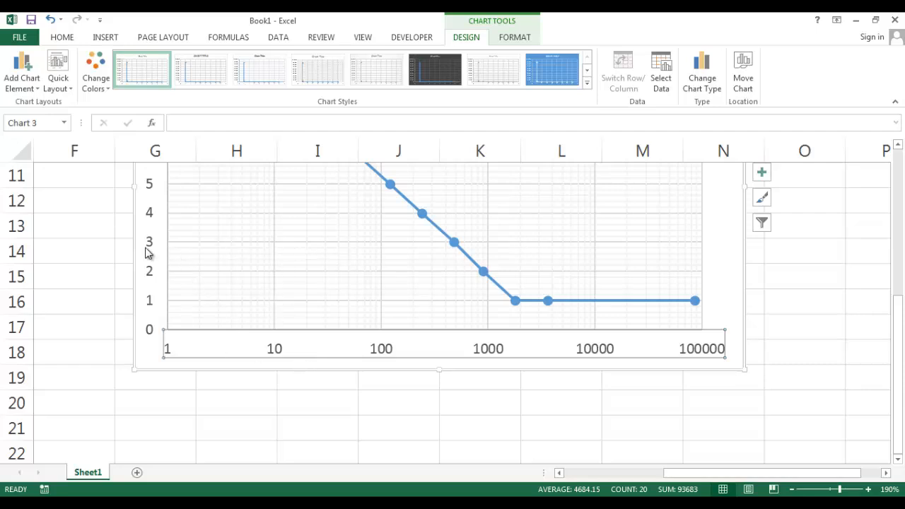
mouse_move(216, 279)
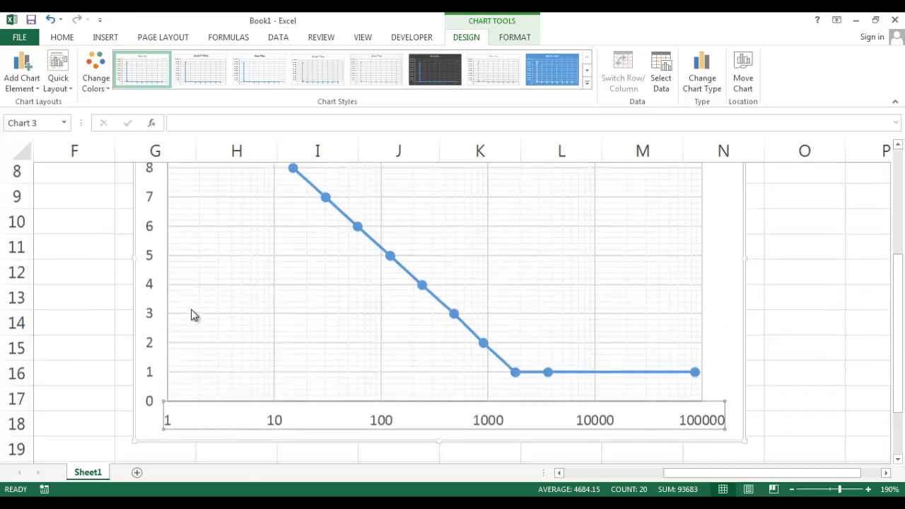
left_click(333, 320)
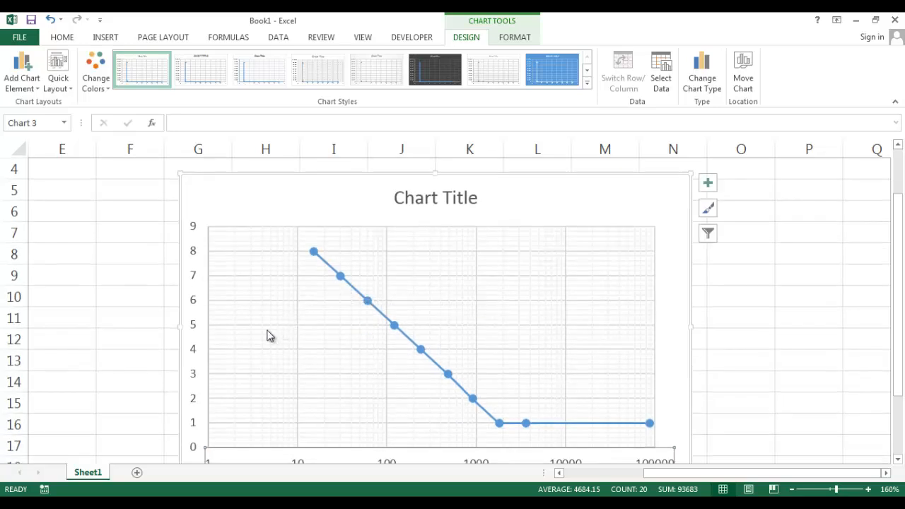
scroll("down", 3)
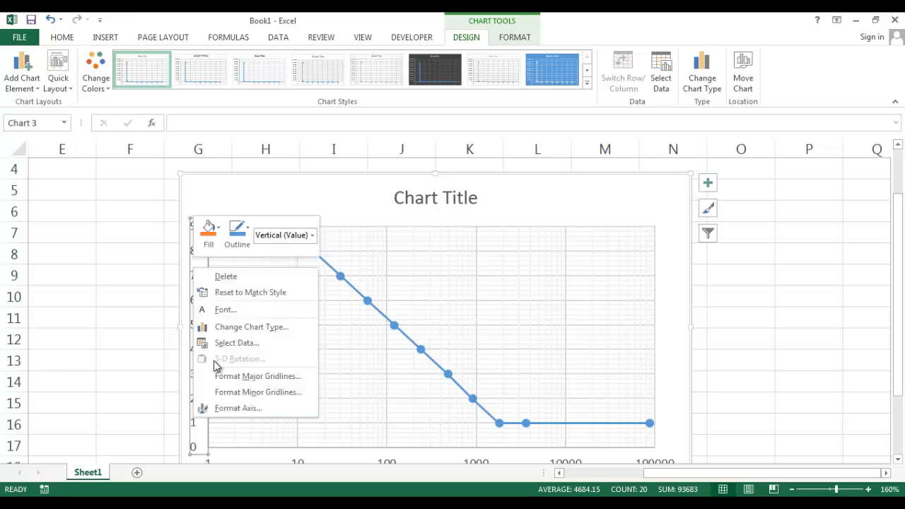
mouse_move(155, 365)
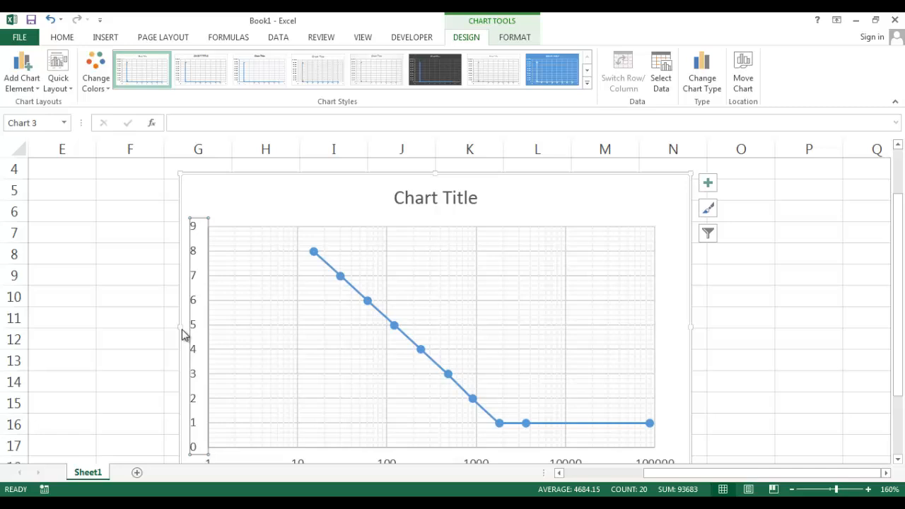
mouse_move(201, 314)
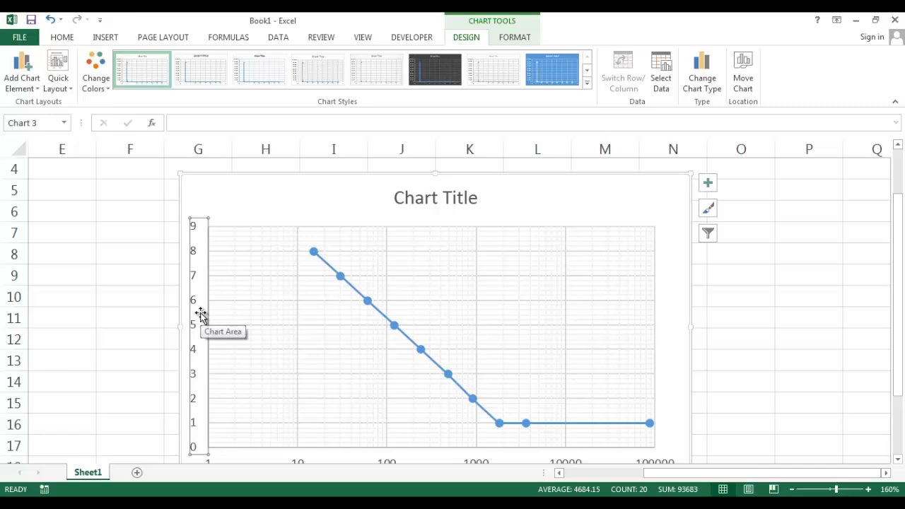